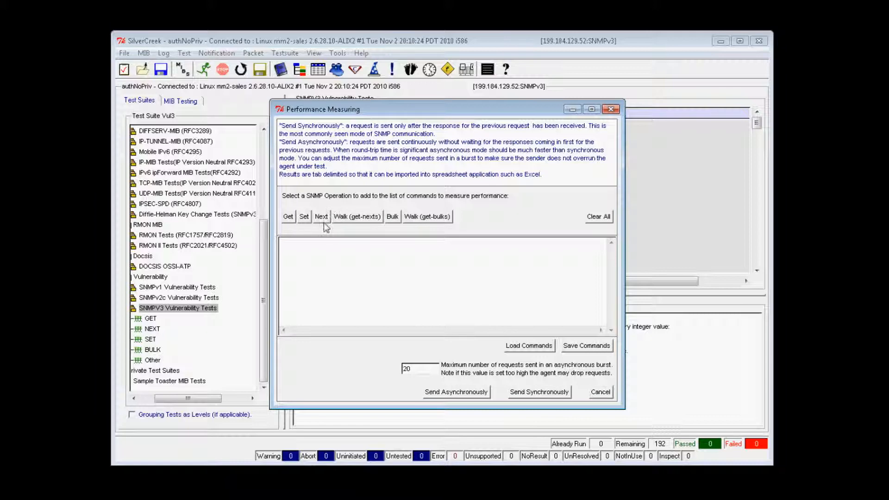
- Add a get-next request on sysContact.0 as the only object of the first command
left_click(321, 216)
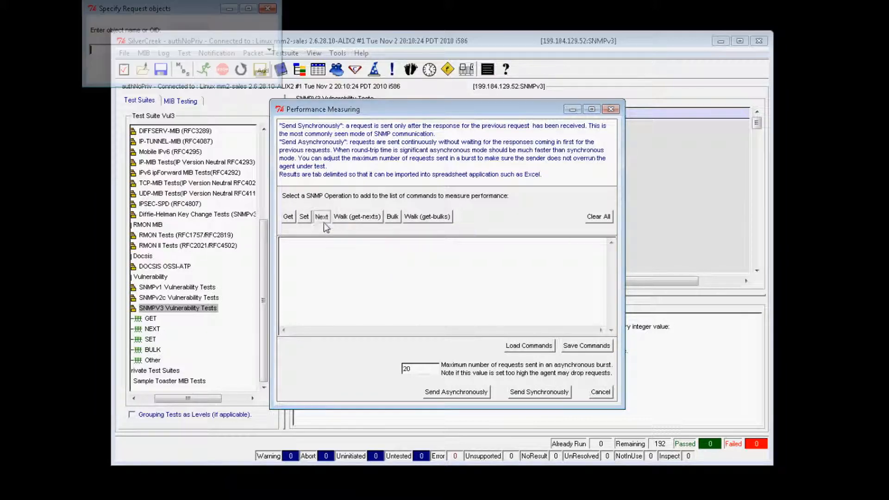
left_click(321, 216)
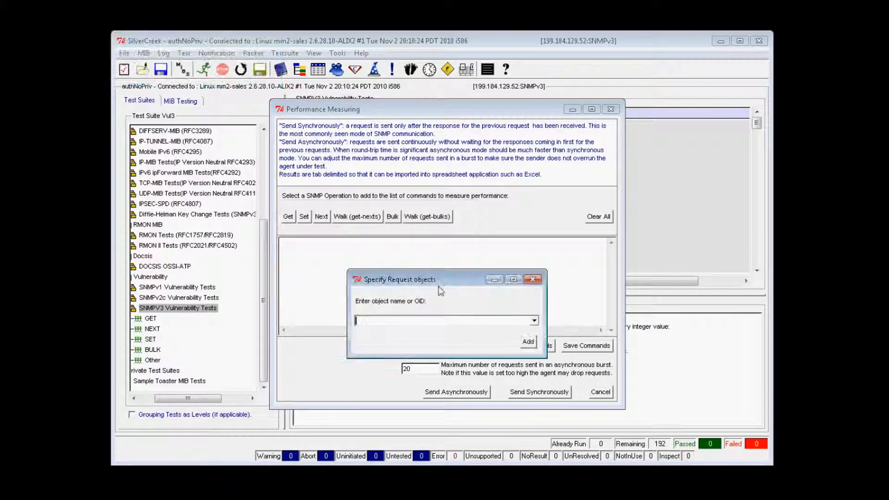
type("sysCon")
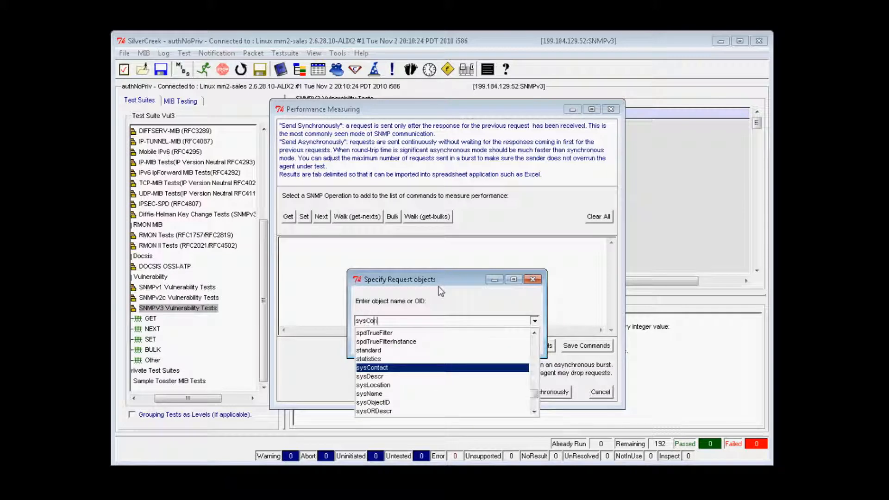
left_click(372, 367)
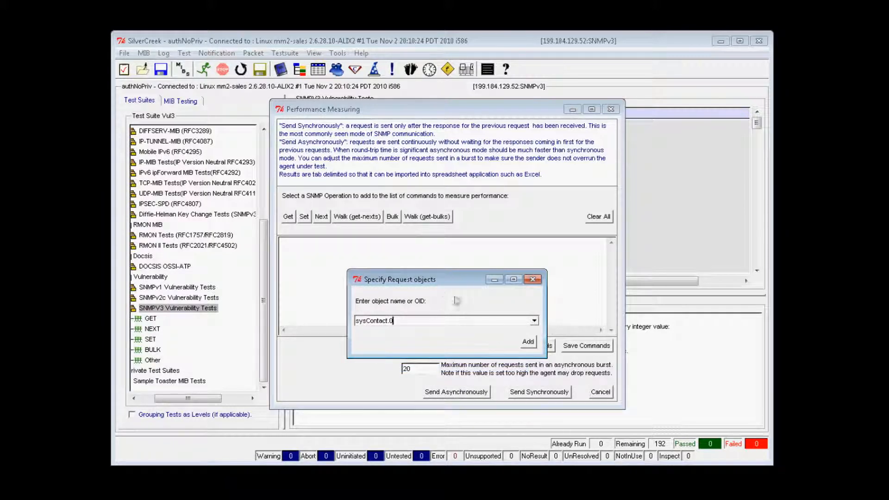
left_click(527, 340)
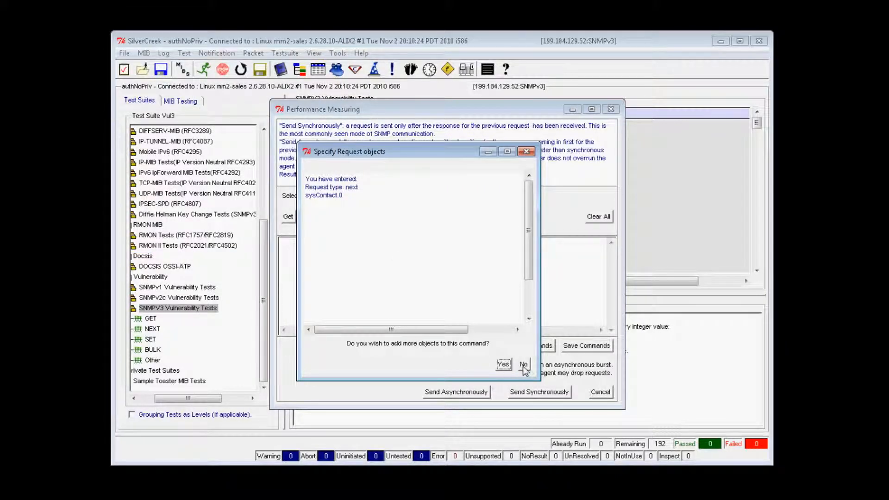
left_click(523, 364)
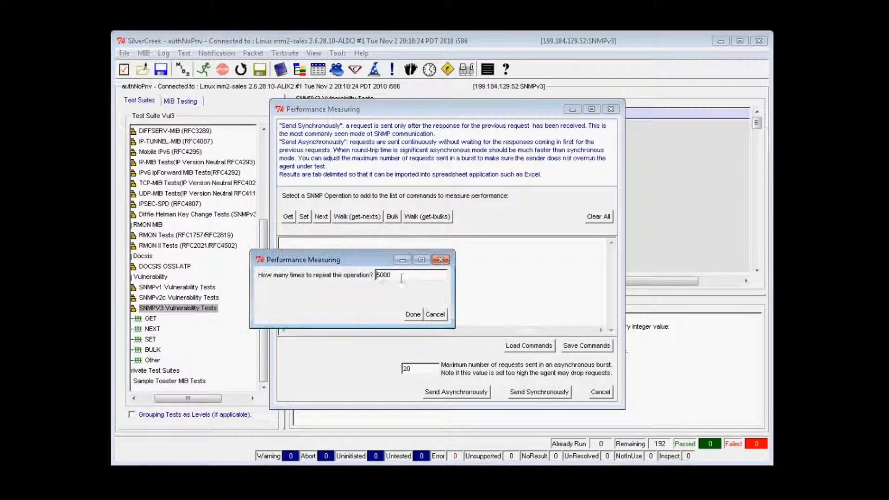
- Confirm the next command's repeat count, then add a get on sysContact.0 repeated 500 times
left_click(411, 314)
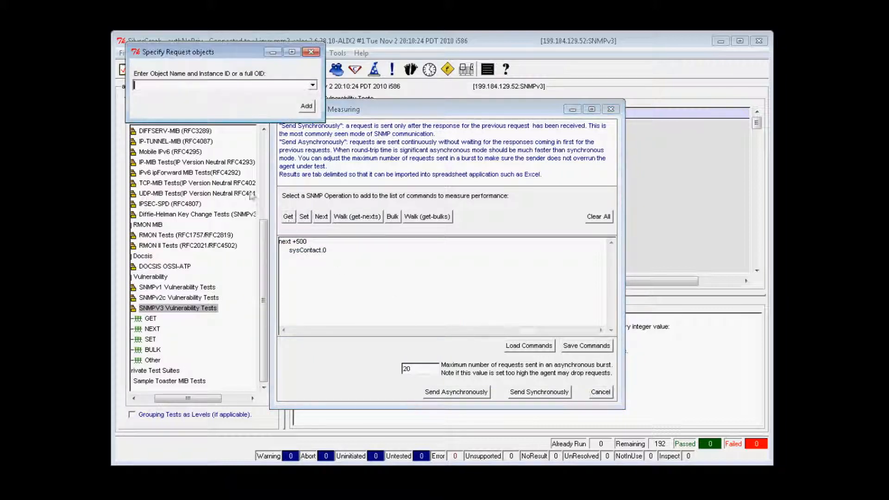
type("sys")
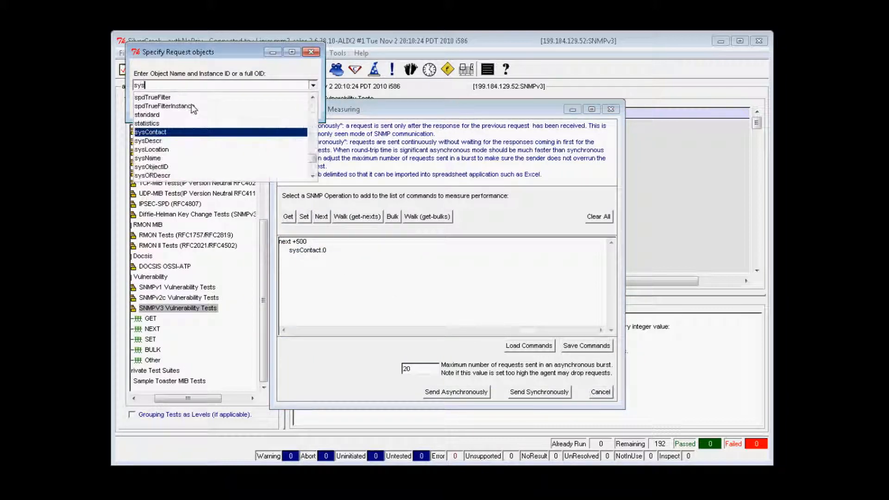
left_click(151, 132)
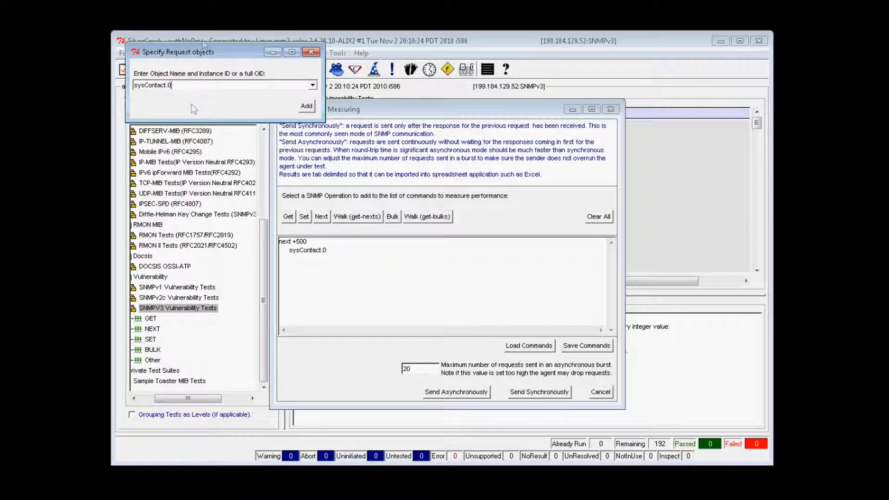
left_click(305, 106)
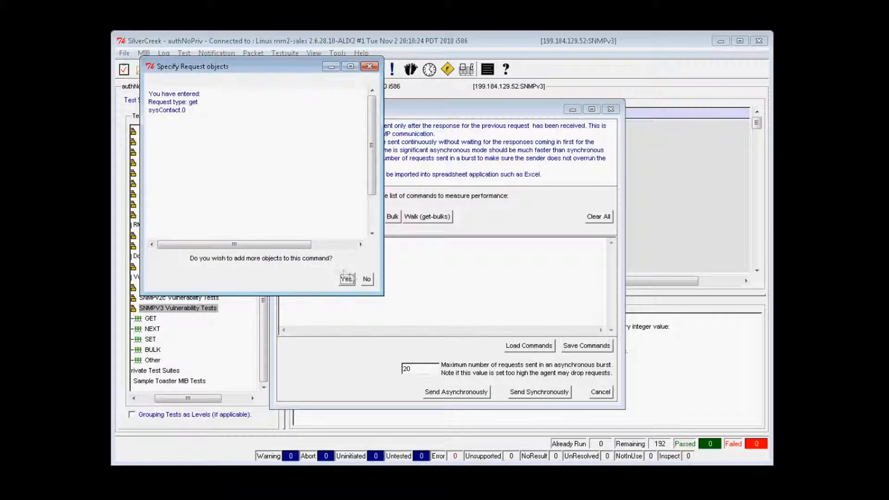
left_click(366, 279)
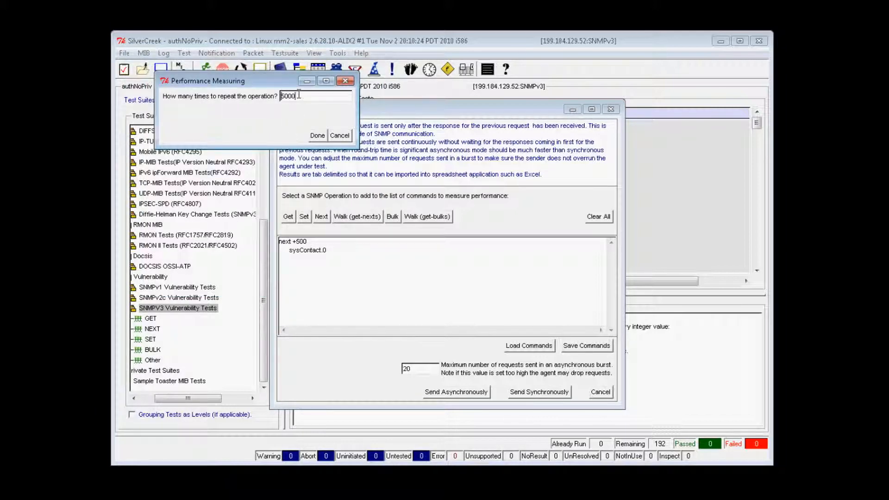
left_click(317, 136)
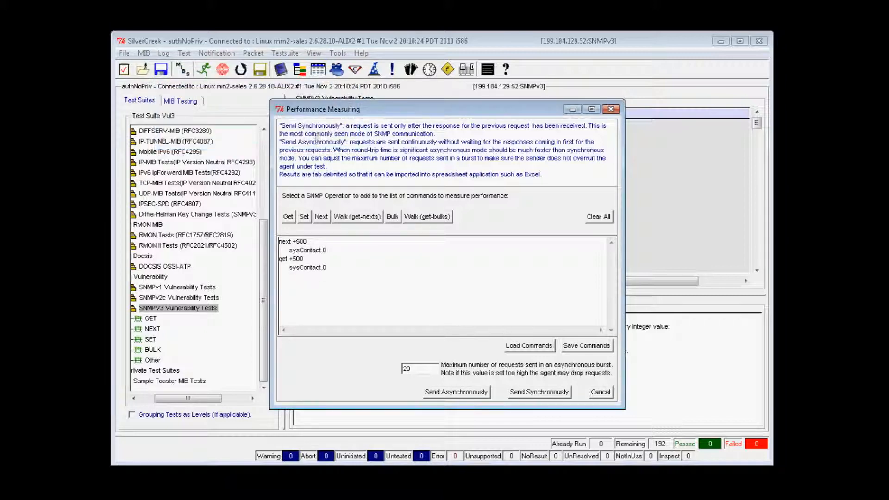
mouse_move(304, 216)
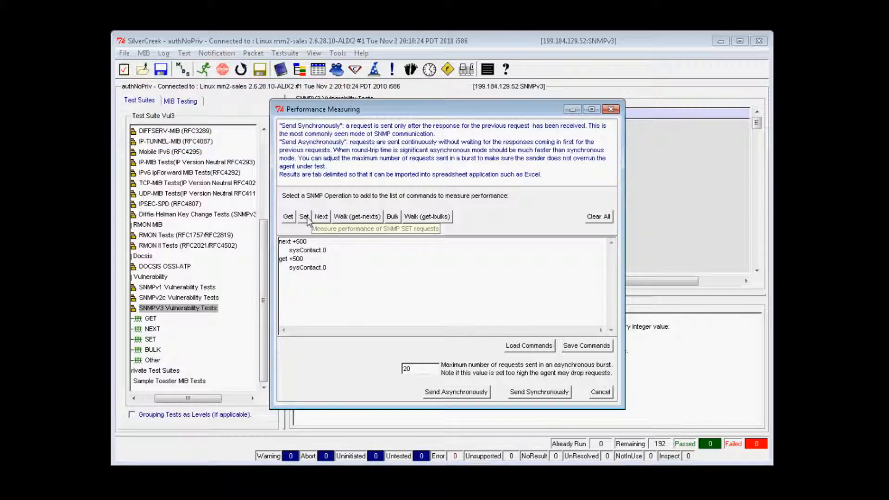
left_click(304, 215)
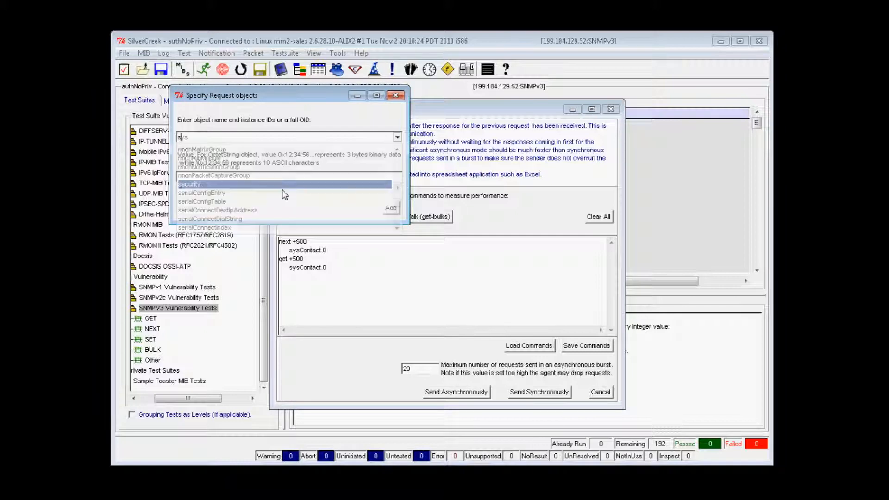
type("sysContact.0")
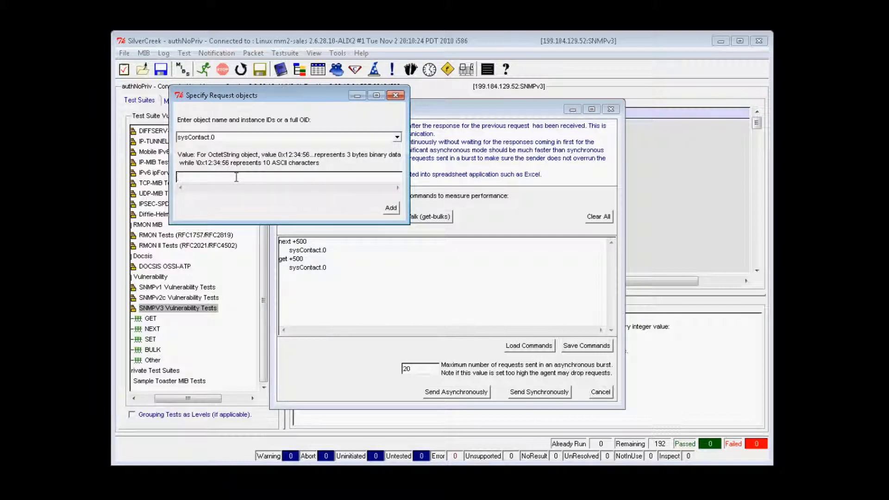
type("Nermal Khatatu")
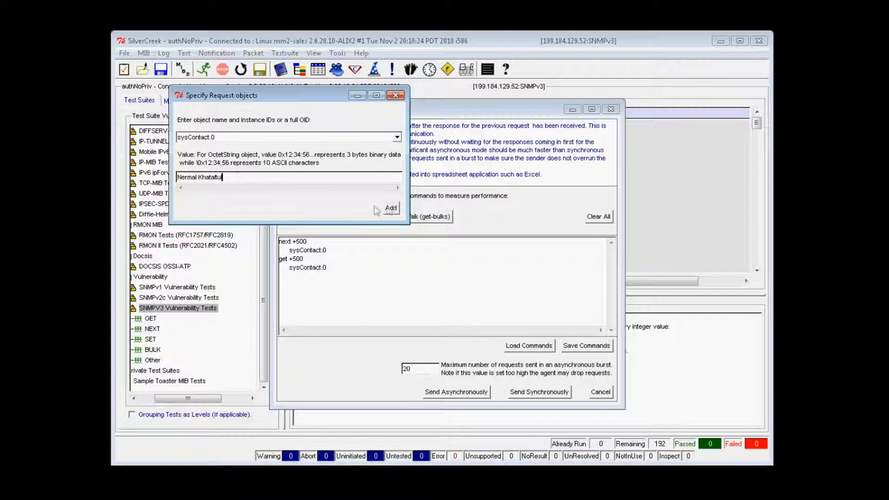
left_click(390, 207)
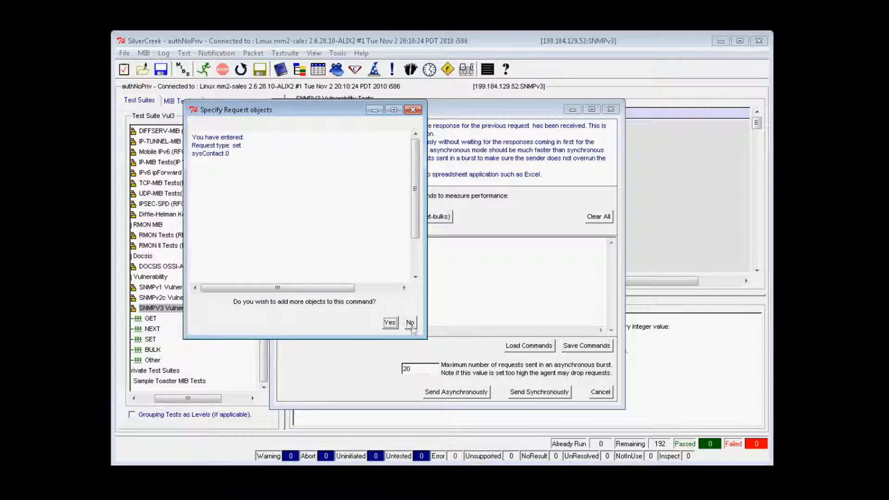
left_click(409, 322)
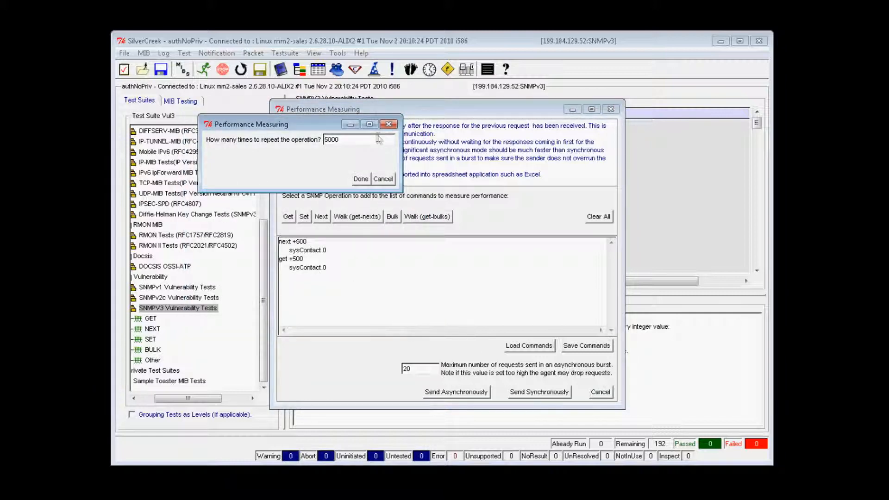
left_click(360, 179)
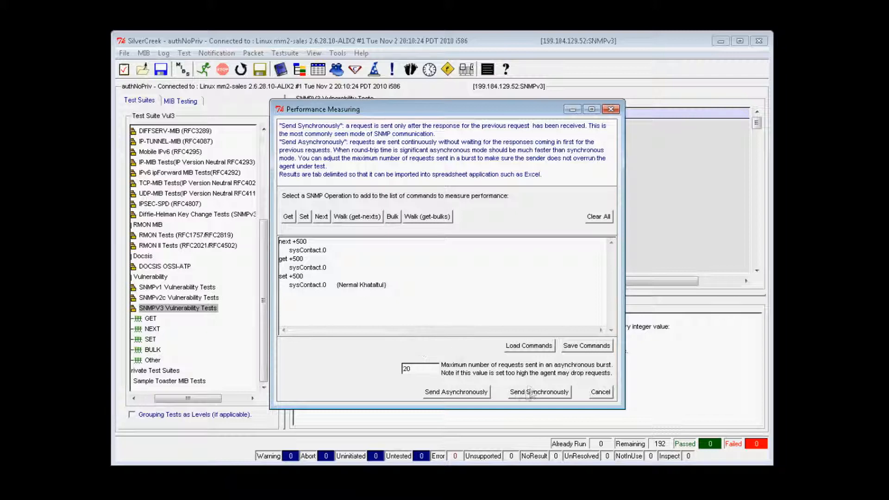
- Send the three commands asynchronously then synchronously to get the 950 ms and 2397 ms reports
left_click(455, 392)
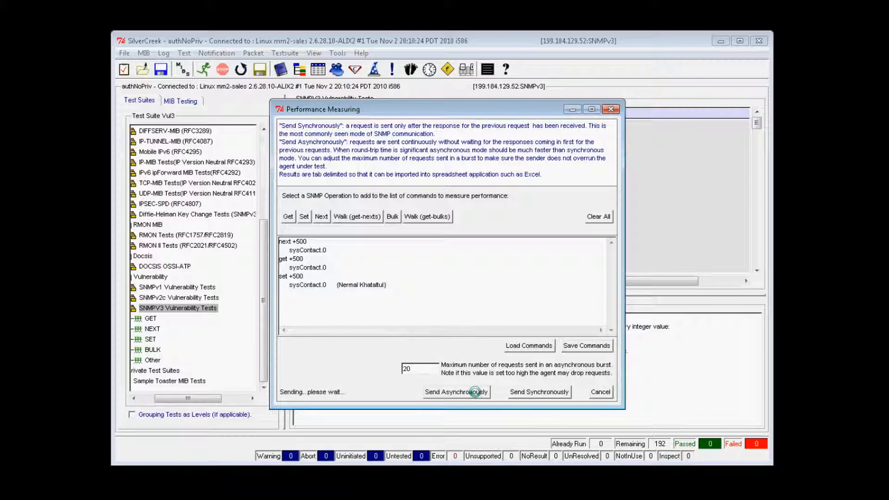
left_click(455, 392)
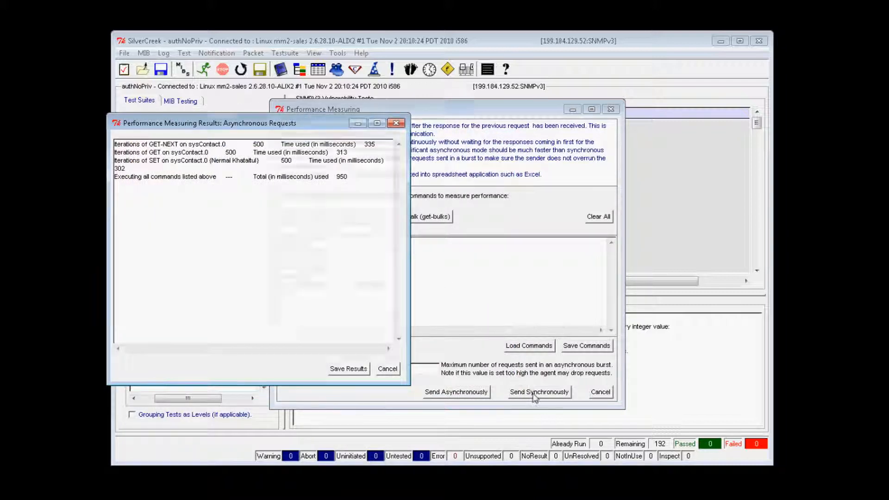
left_click(538, 392)
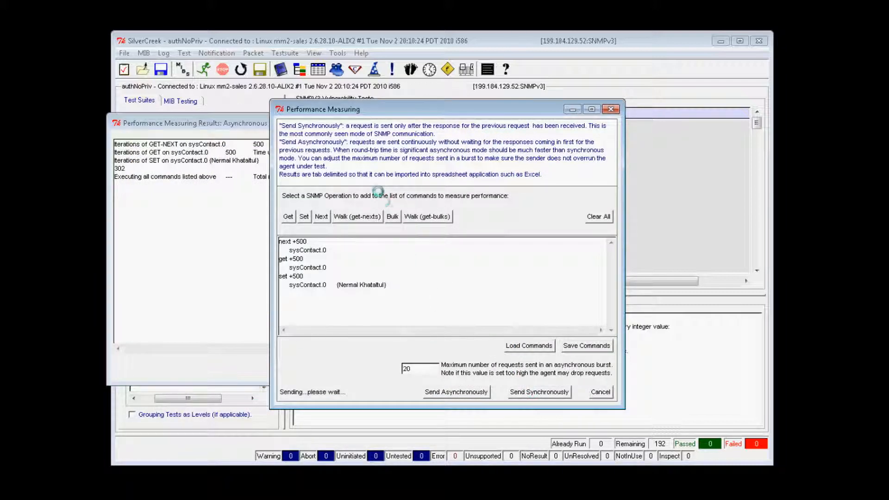
left_click(537, 391)
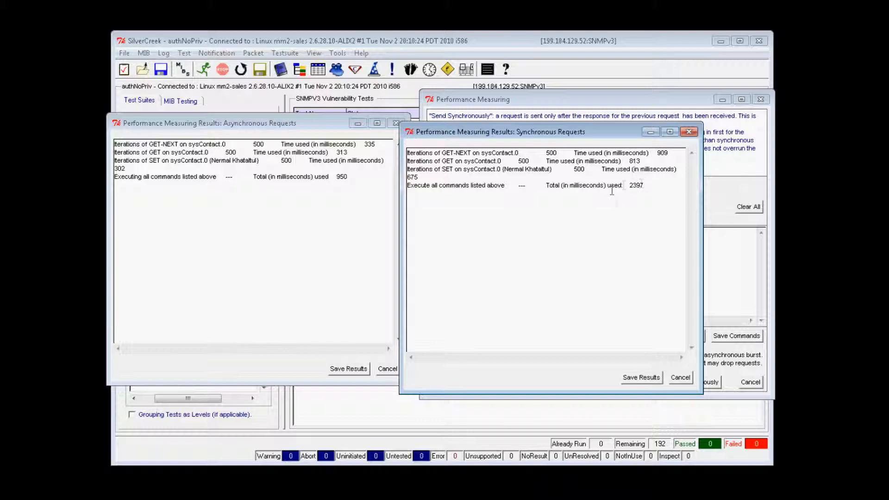
mouse_move(638, 218)
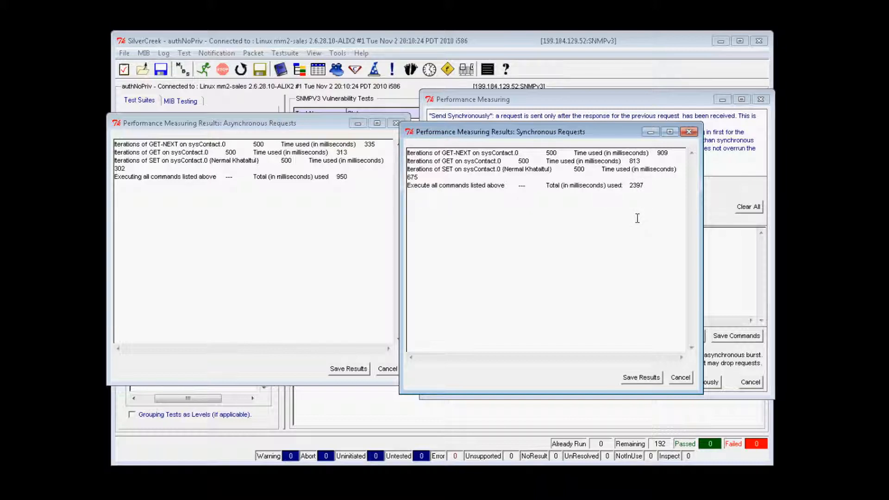
mouse_move(144, 311)
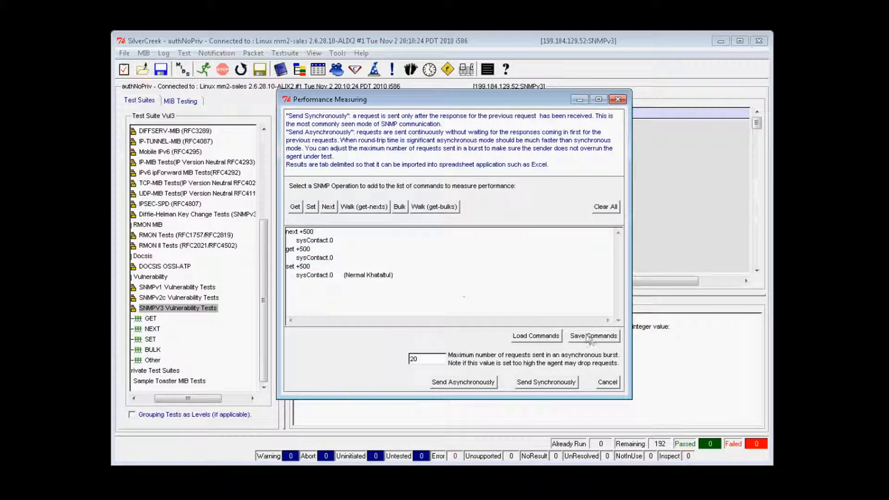
- Save the command list as perf_normal.cmd in the user folder
left_click(594, 336)
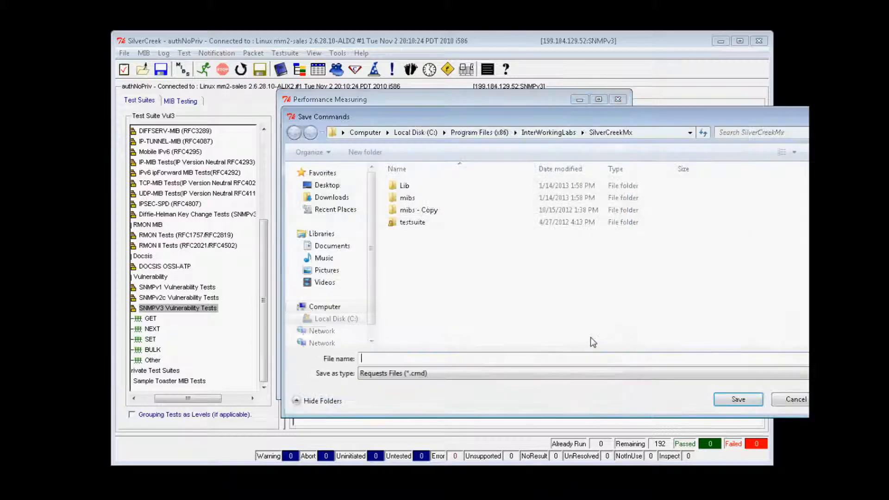
type("perf_nermal")
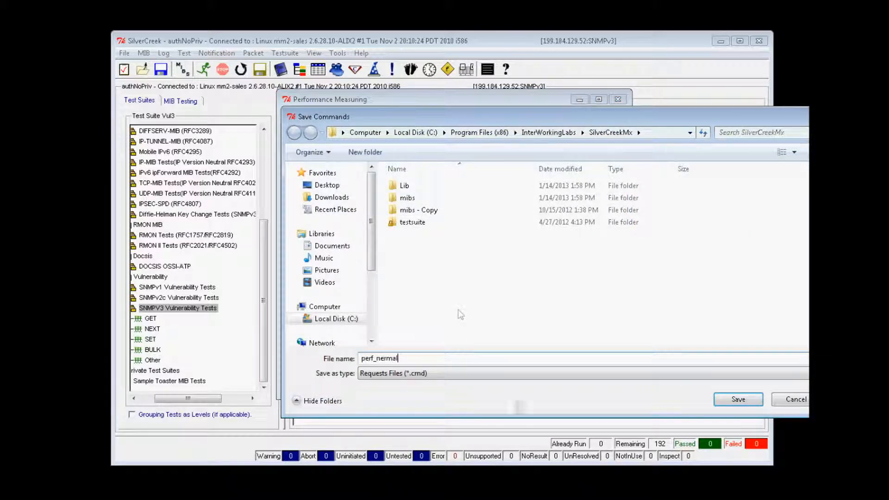
left_click(737, 400)
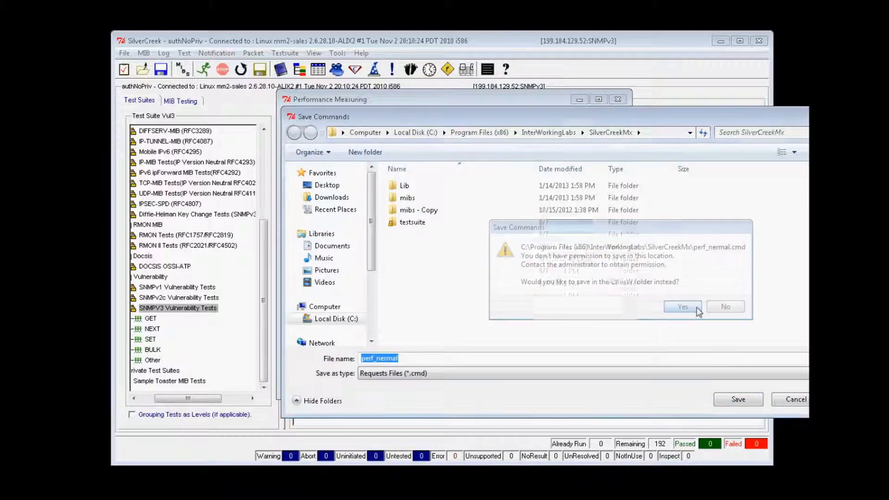
left_click(683, 307)
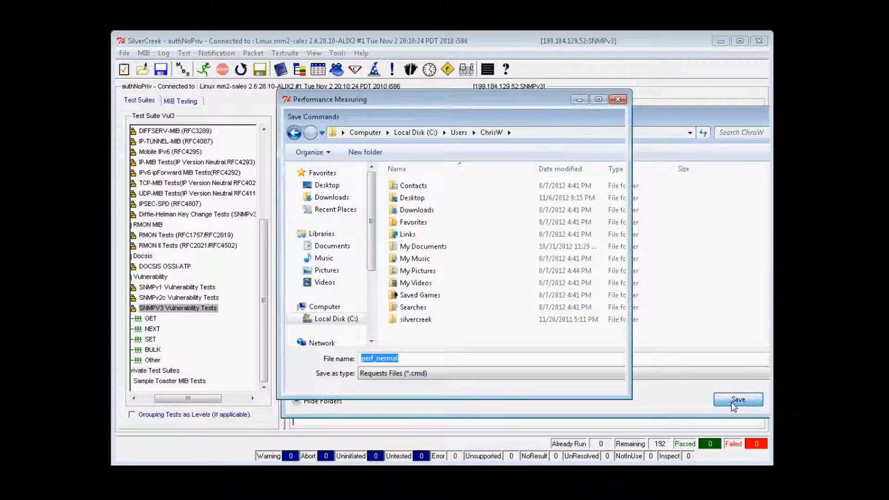
left_click(738, 399)
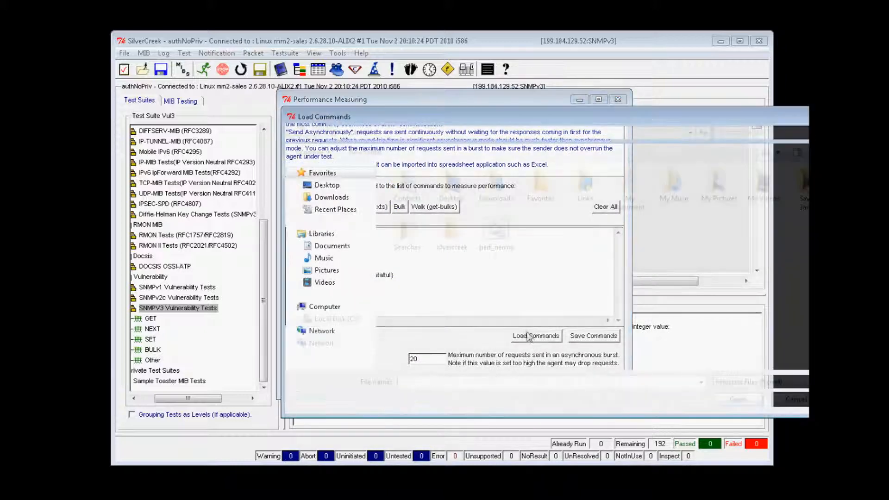